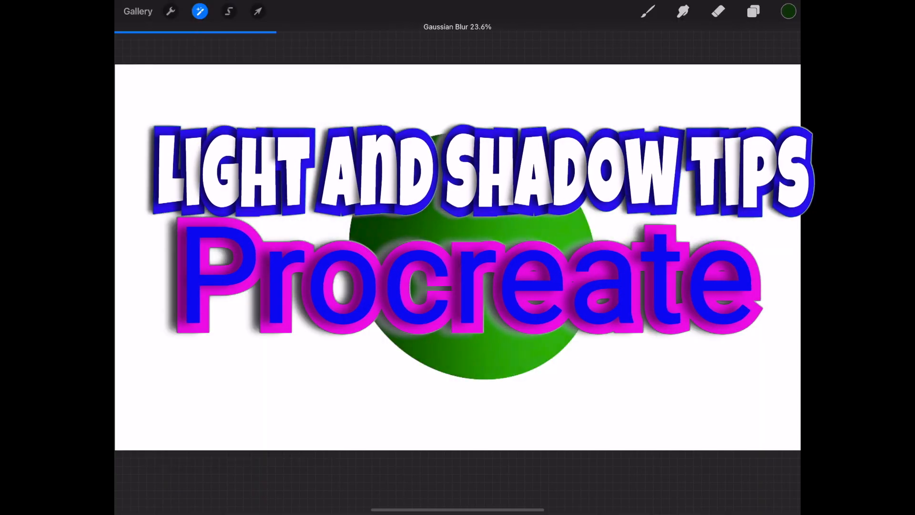
# Search 'Procreate tips and hacks for beginners', then open a 1280 × 720 px canvas.
pyautogui.click(258, 10)
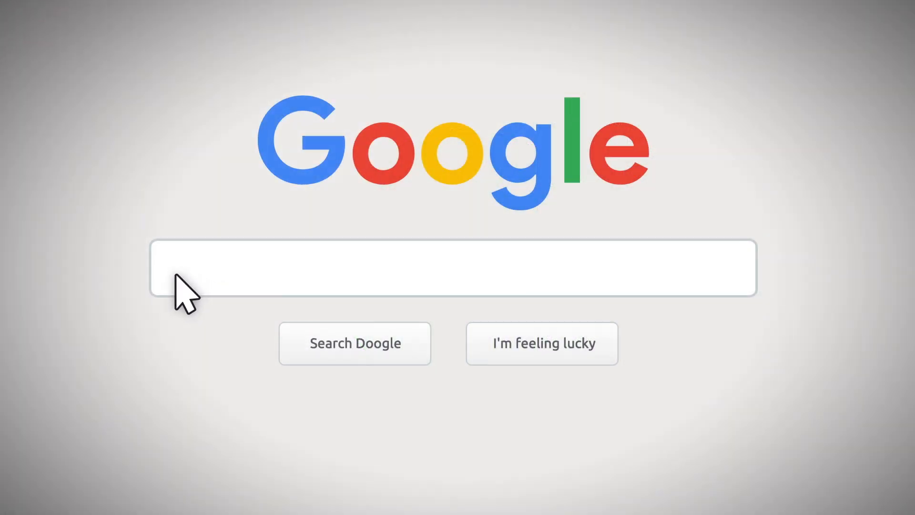
pyautogui.write('Procreate tips and hacks for b')
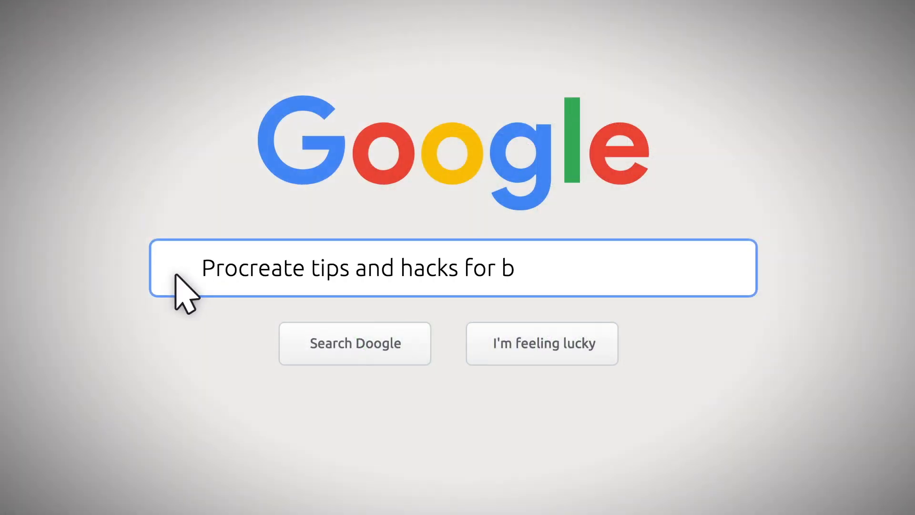
pyautogui.write('eginners')
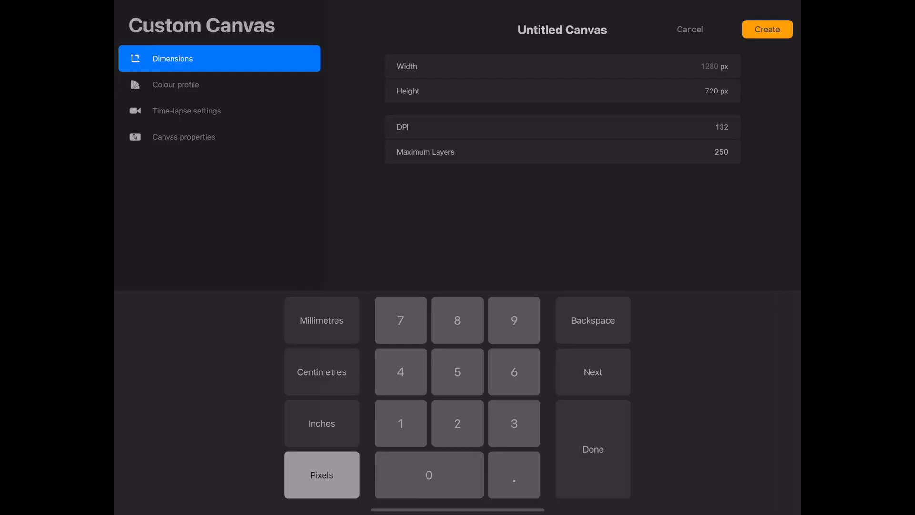
pyautogui.click(689, 29)
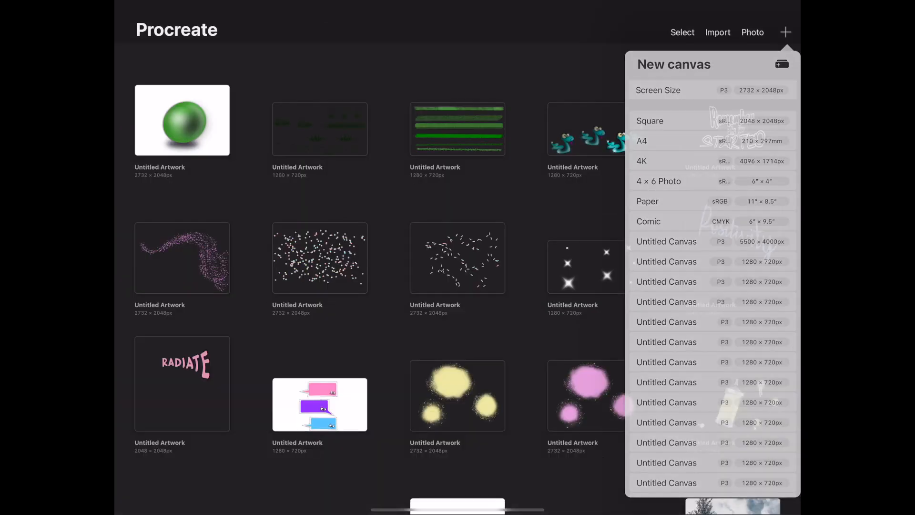
pyautogui.click(658, 90)
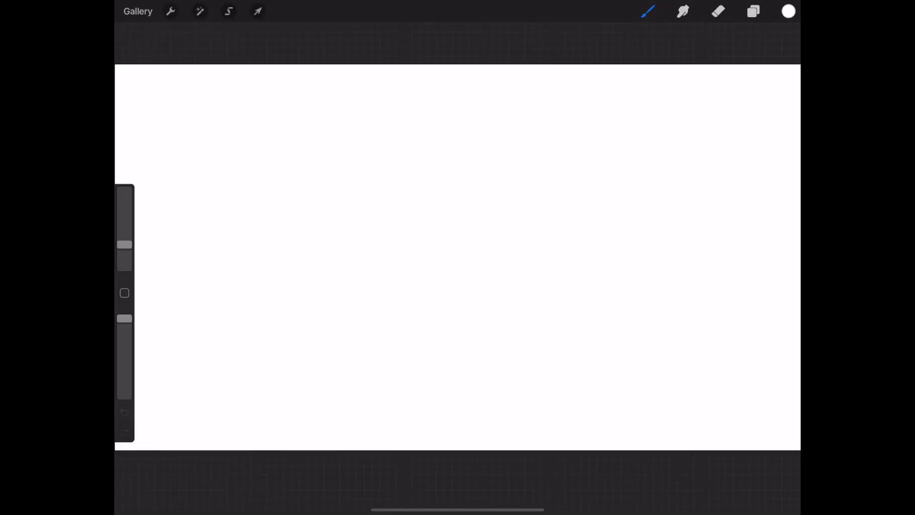
# Draw a dark green Round Brush circle outline in the canvas centre, snapped with QuickShape.
pyautogui.click(788, 10)
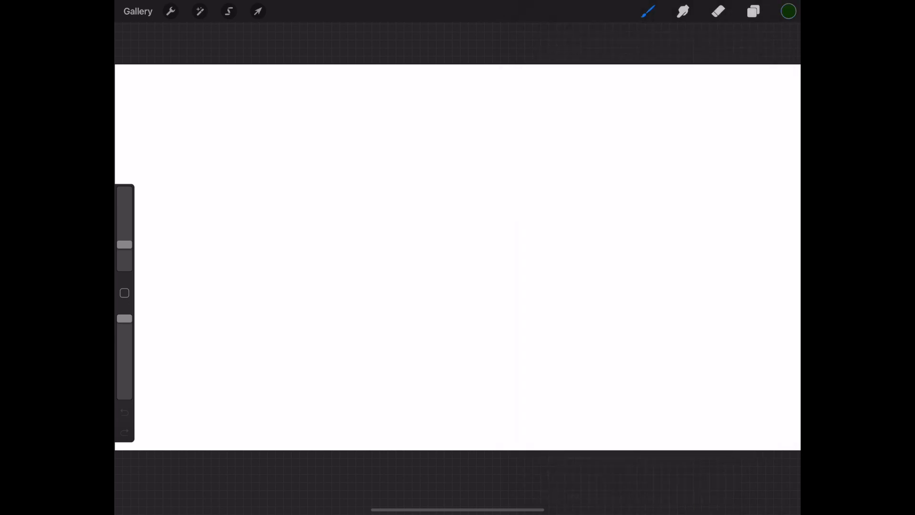
pyautogui.click(648, 11)
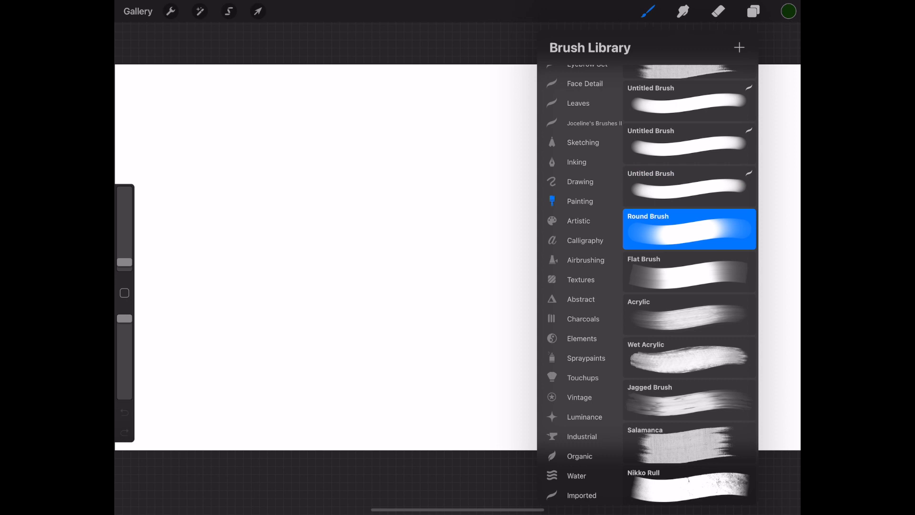
pyautogui.click(689, 229)
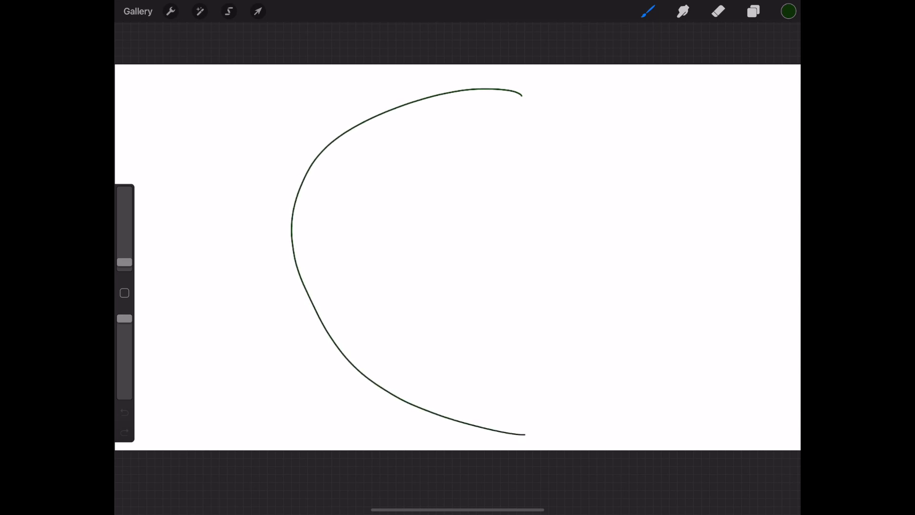
pyautogui.moveTo(519, 94); pyautogui.dragTo(513, 435)
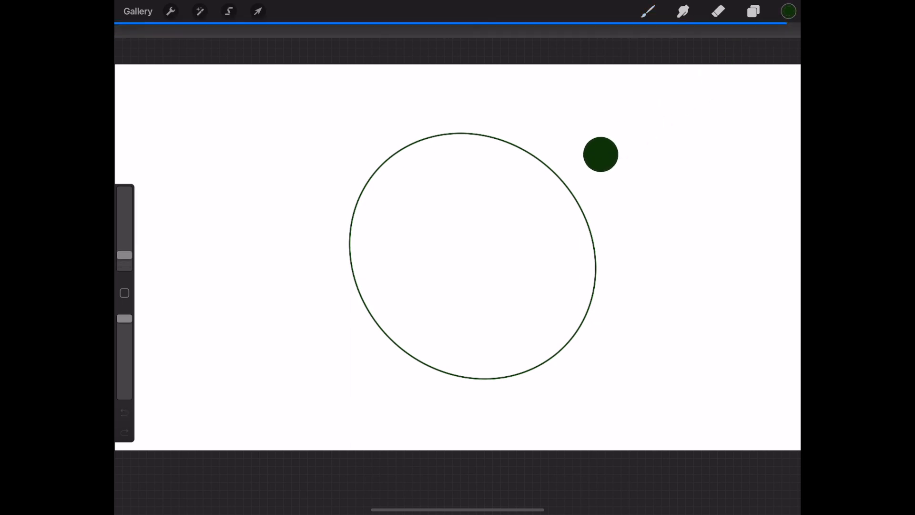
pyautogui.moveTo(601, 154); pyautogui.dragTo(473, 257)
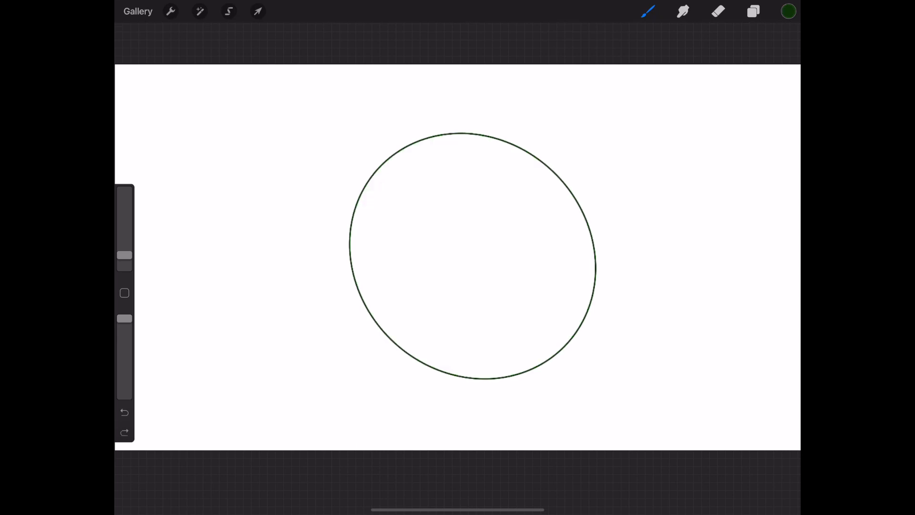
# Fill the circle with bright green and bring up the Layers panel.
pyautogui.click(788, 11)
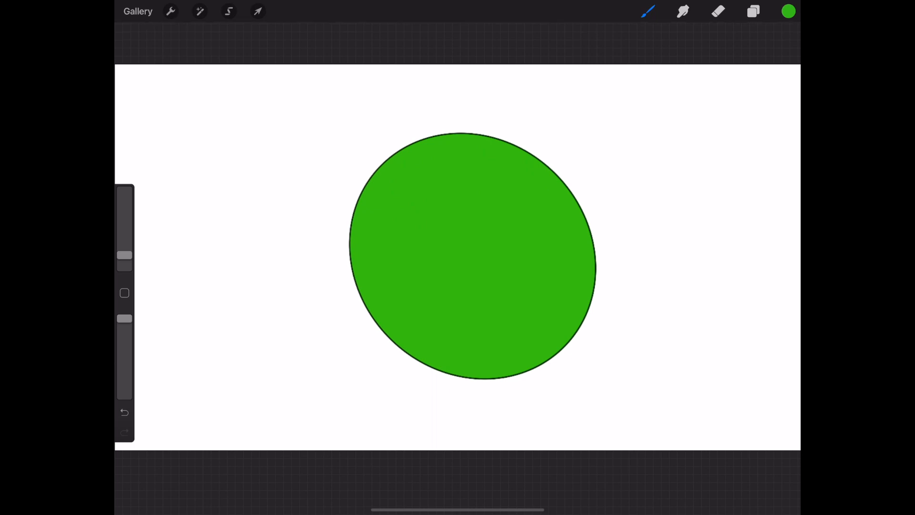
pyautogui.click(753, 11)
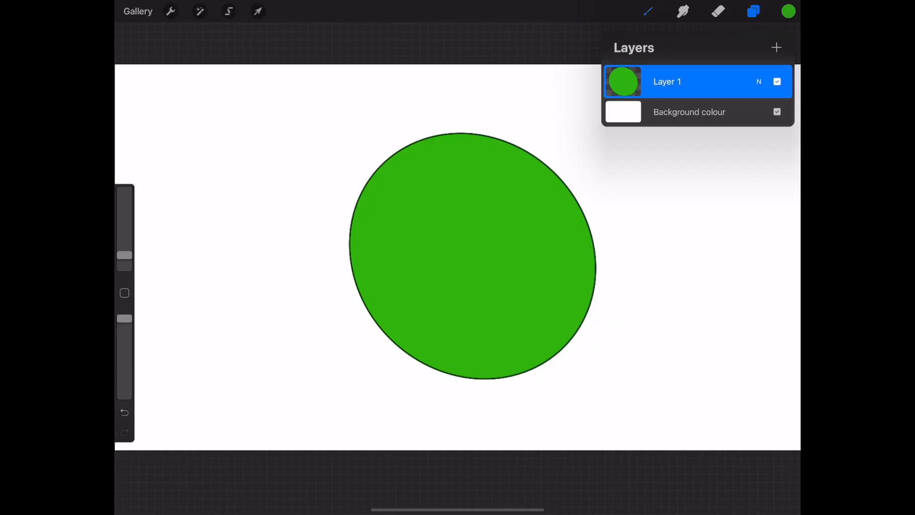
# Paint darker green Salamanca brush shading along the circle's left side.
pyautogui.click(647, 11)
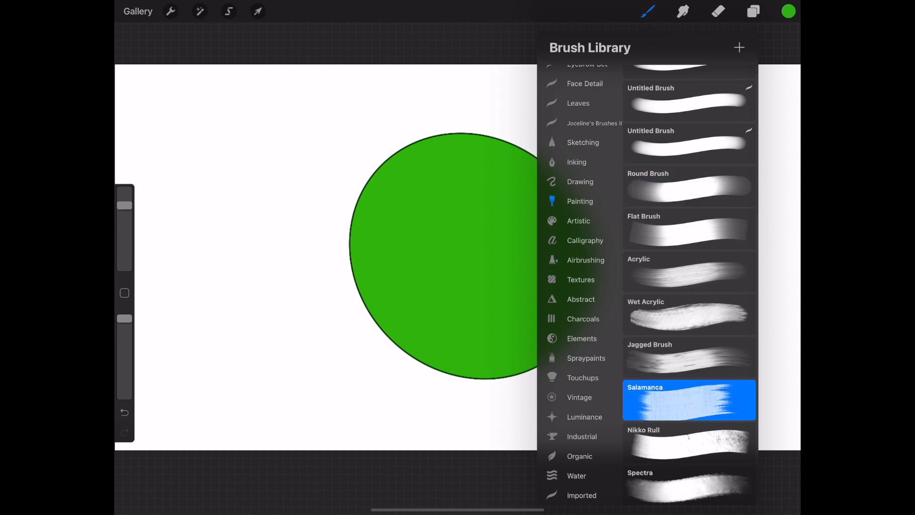
pyautogui.click(788, 11)
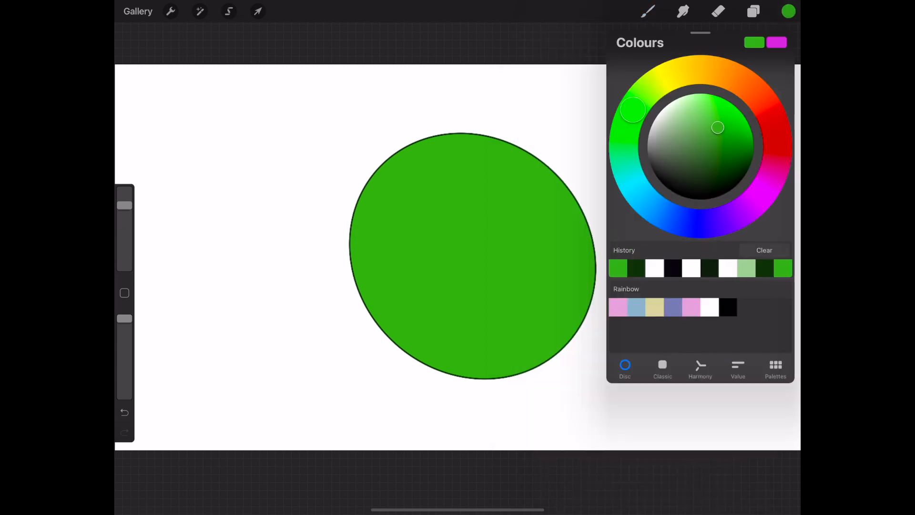
pyautogui.moveTo(718, 128); pyautogui.dragTo(721, 177)
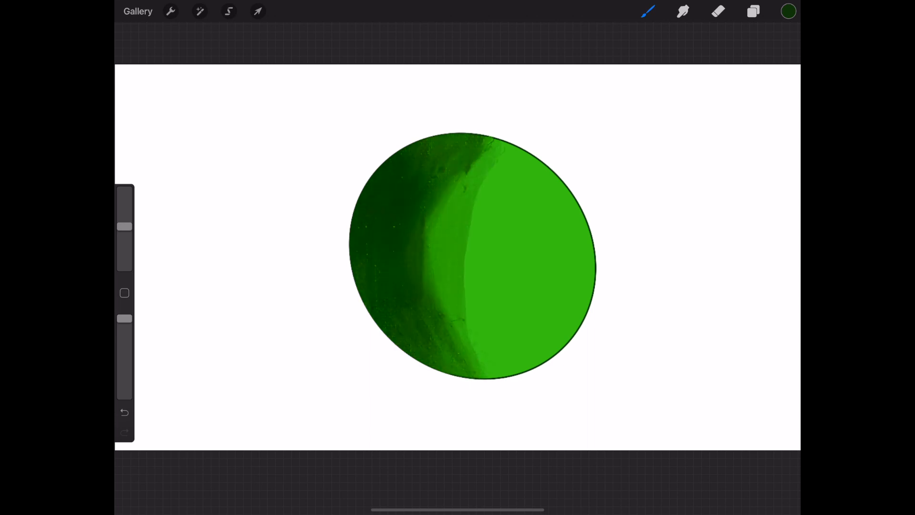
pyautogui.moveTo(478, 164); pyautogui.dragTo(467, 327)
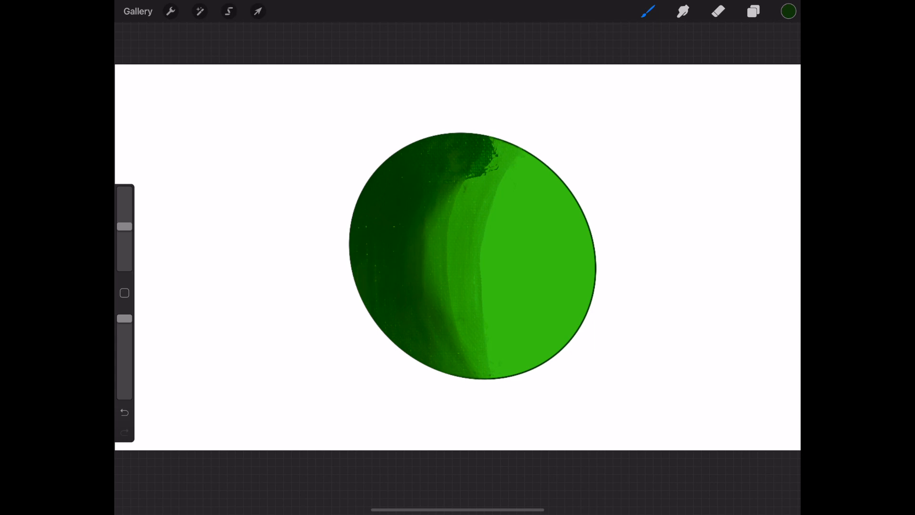
# Apply a layer Gaussian Blur of about 25% to the circle.
pyautogui.click(200, 11)
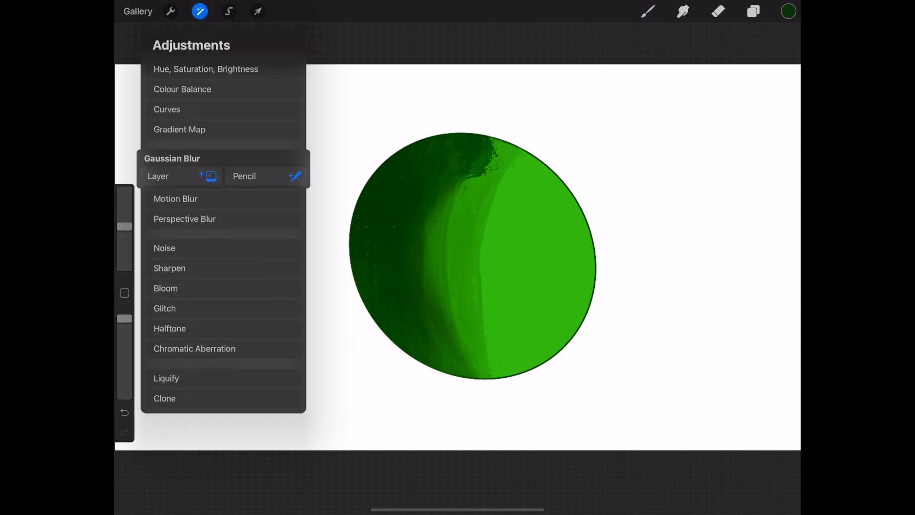
pyautogui.click(200, 11)
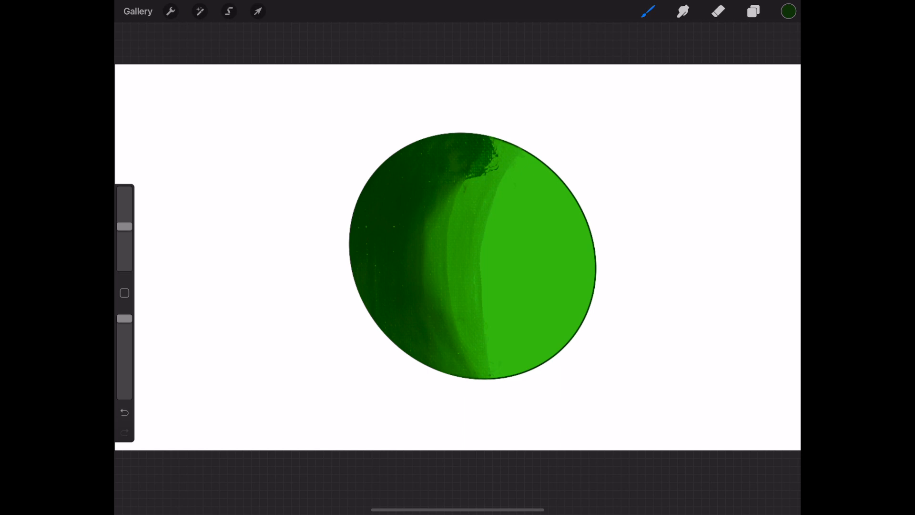
pyautogui.click(200, 11)
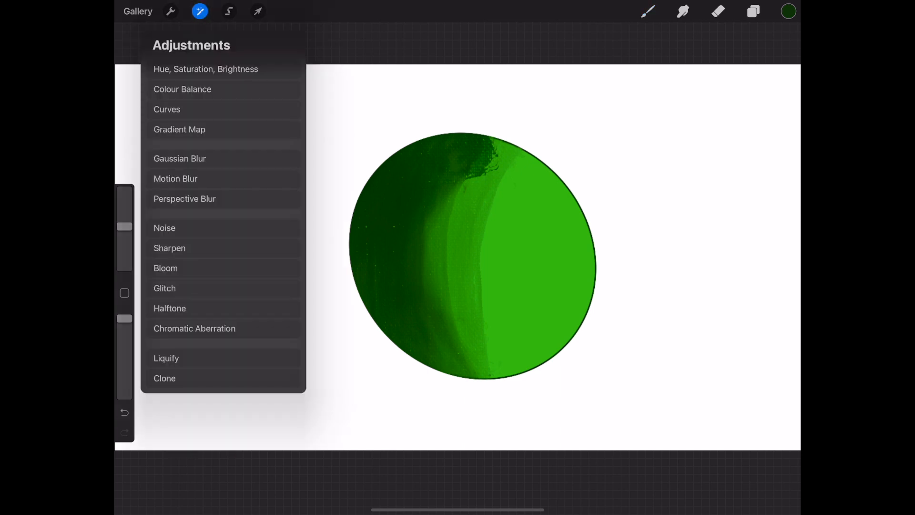
pyautogui.click(179, 158)
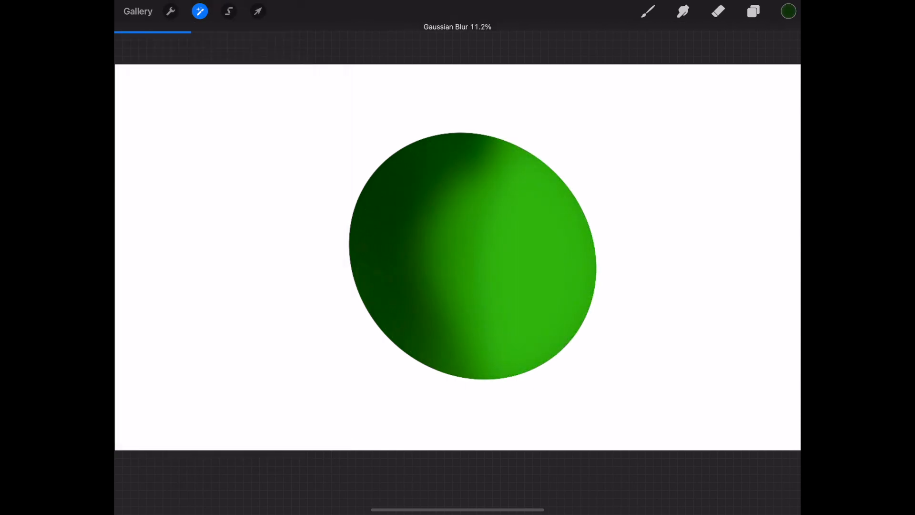
pyautogui.moveTo(193, 40); pyautogui.dragTo(275, 39)
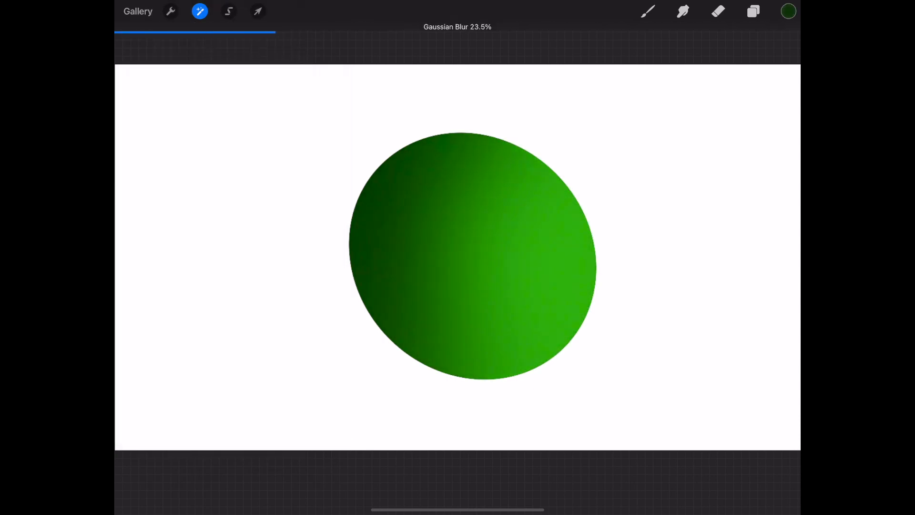
pyautogui.moveTo(274, 31); pyautogui.dragTo(286, 31)
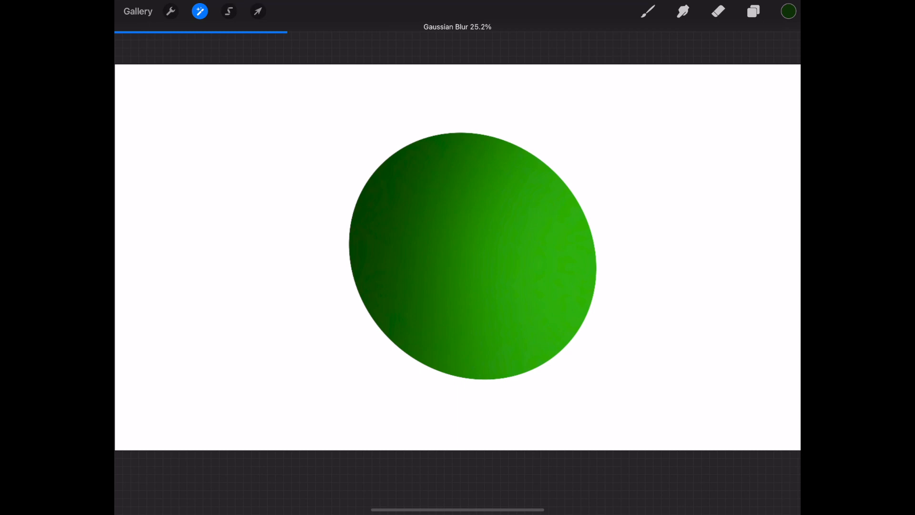
pyautogui.click(258, 10)
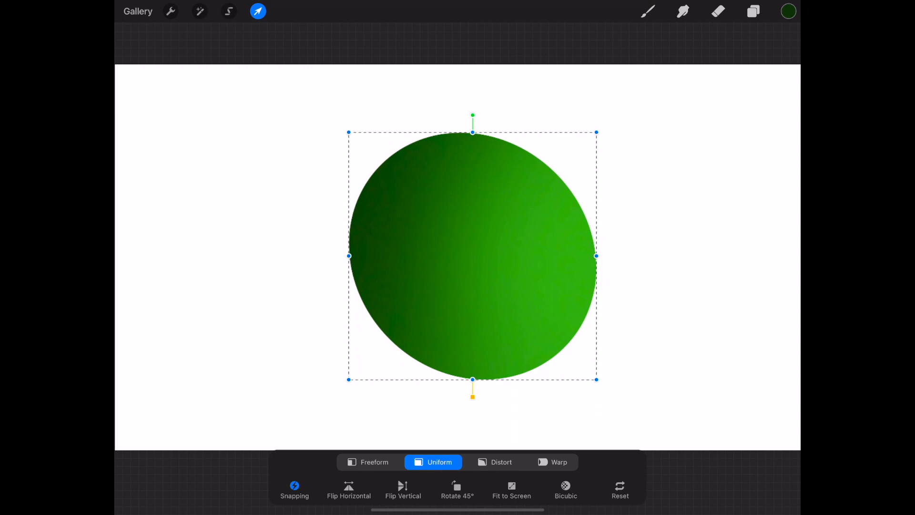
# Warp the sphere, pulling its upper-right, lower-right and lower-left edges outward.
pyautogui.click(552, 462)
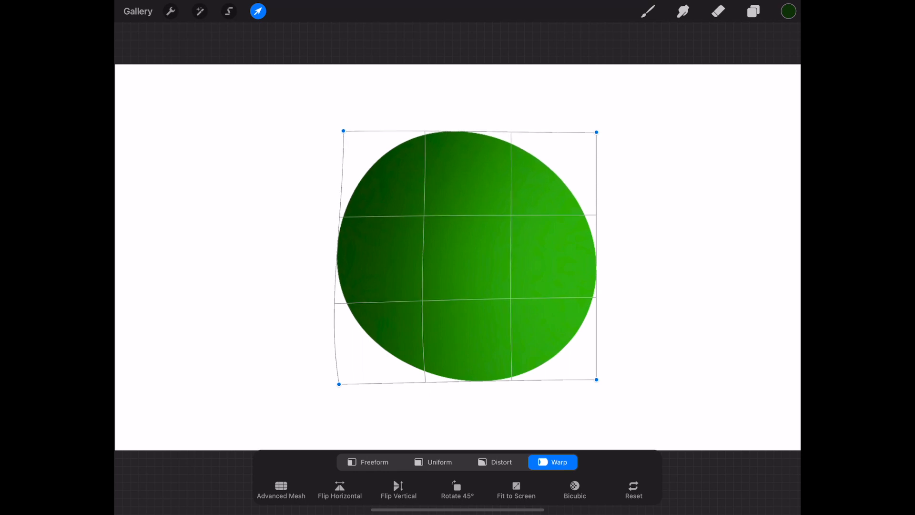
pyautogui.moveTo(596, 132); pyautogui.dragTo(609, 130)
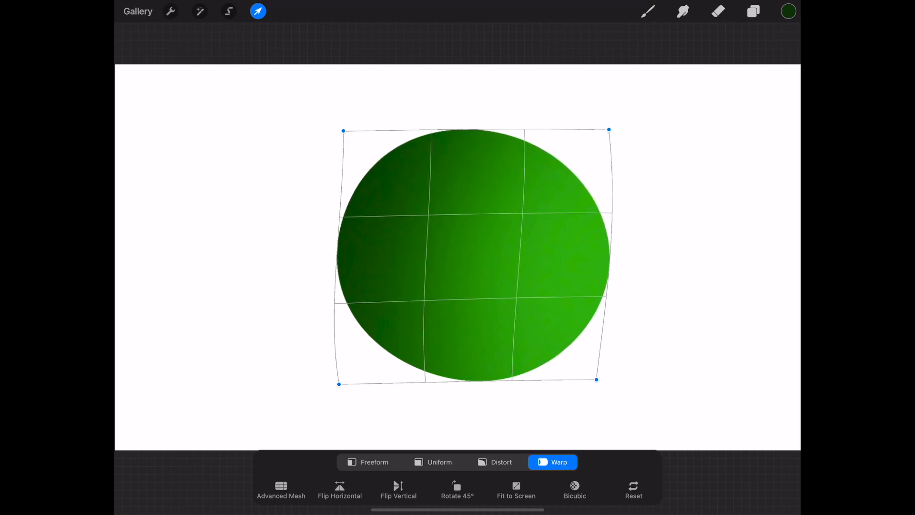
pyautogui.moveTo(596, 379); pyautogui.dragTo(601, 389)
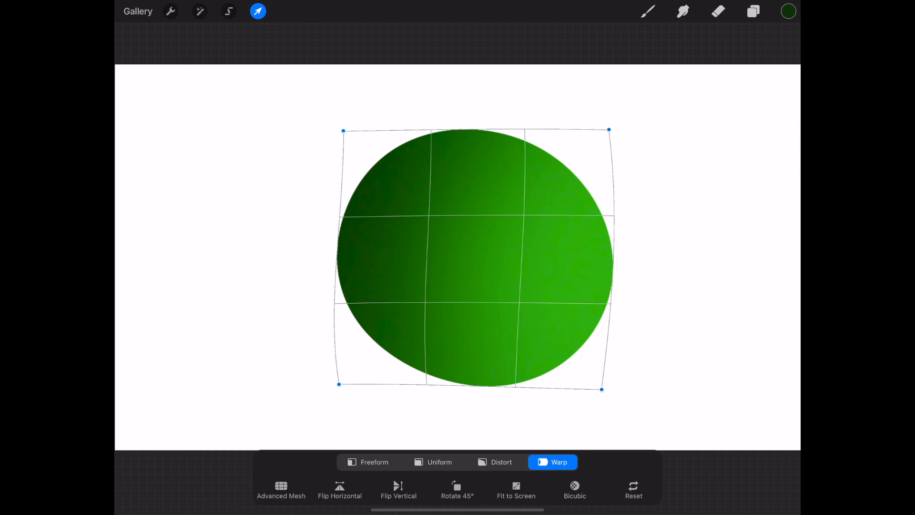
pyautogui.moveTo(338, 384); pyautogui.dragTo(328, 389)
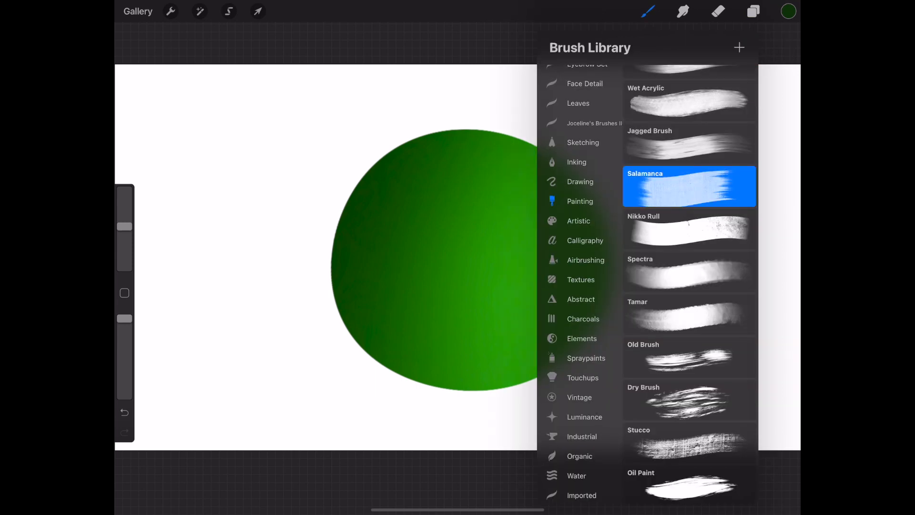
# Load the Salamanca brush with white paint for the highlight.
pyautogui.scroll(-3)
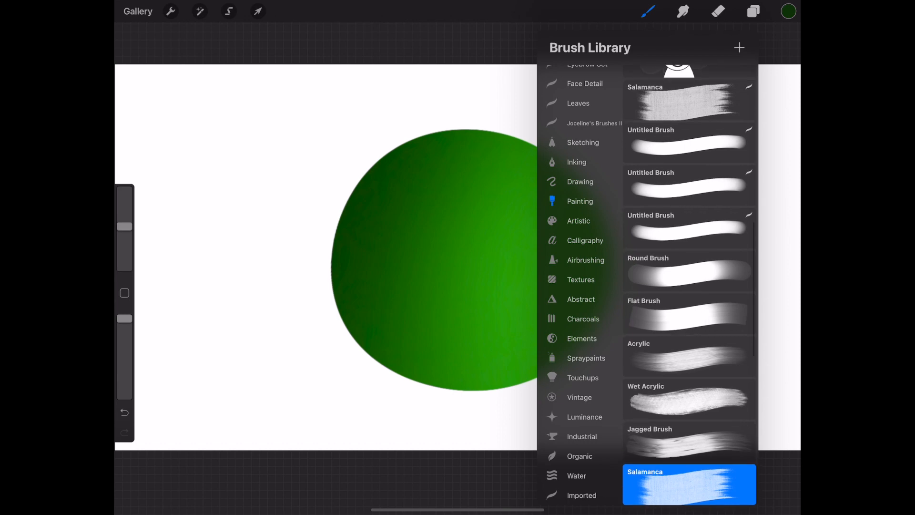
pyautogui.click(689, 270)
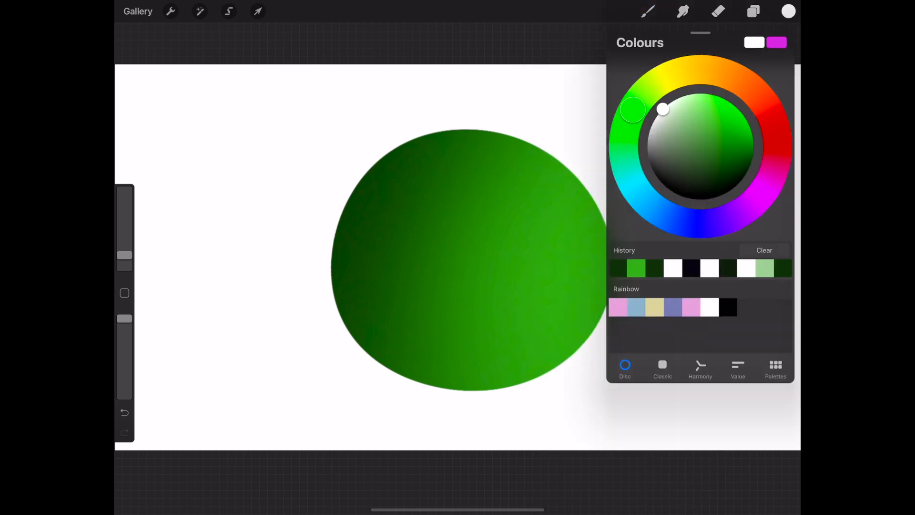
# Draw and fill a white oval highlight on the sphere's upper left.
pyautogui.click(789, 11)
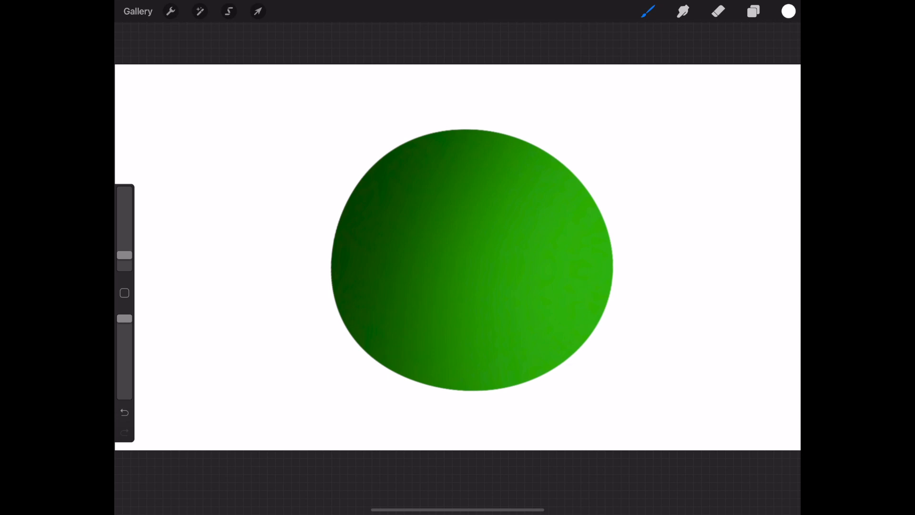
pyautogui.moveTo(365, 245); pyautogui.dragTo(458, 158)
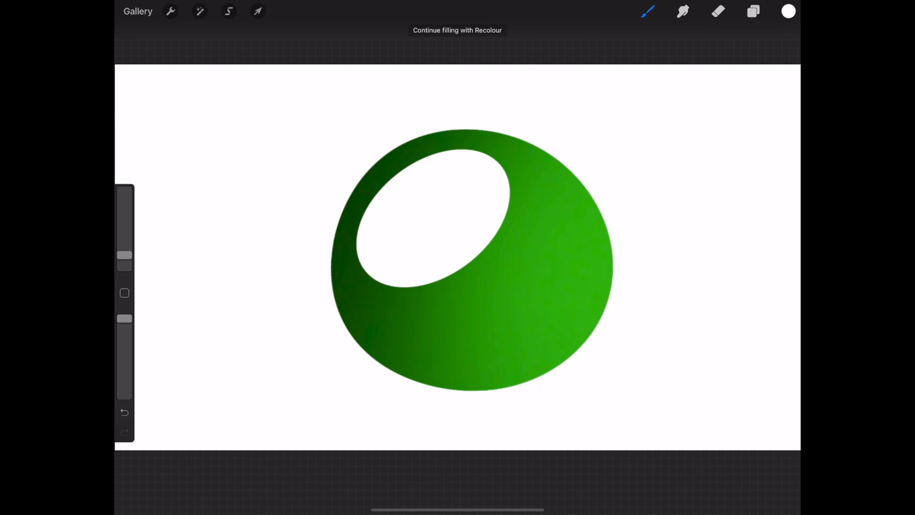
pyautogui.click(200, 11)
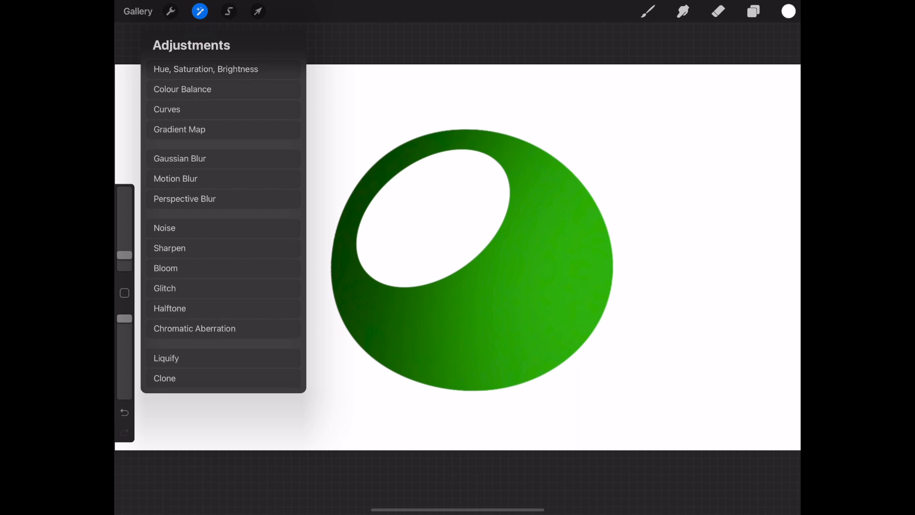
# Blur the highlight layer with a Gaussian Blur of about 23%.
pyautogui.click(180, 159)
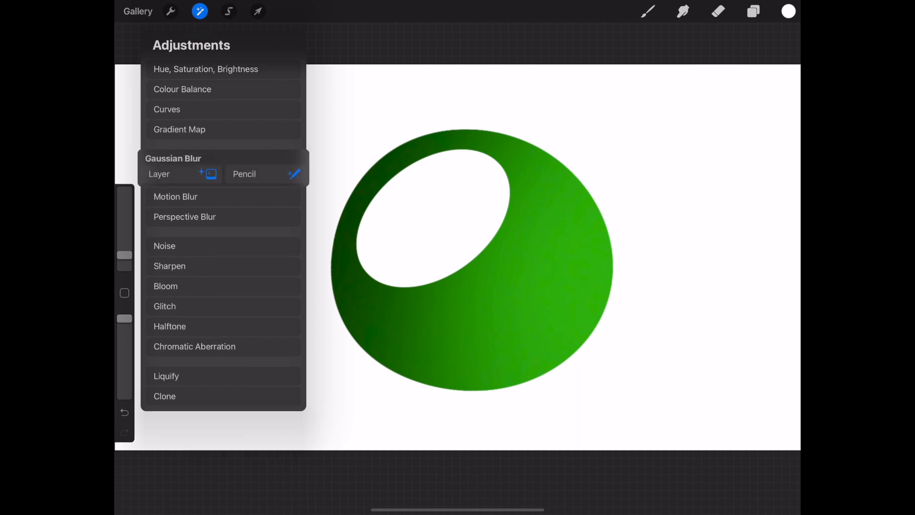
pyautogui.click(172, 158)
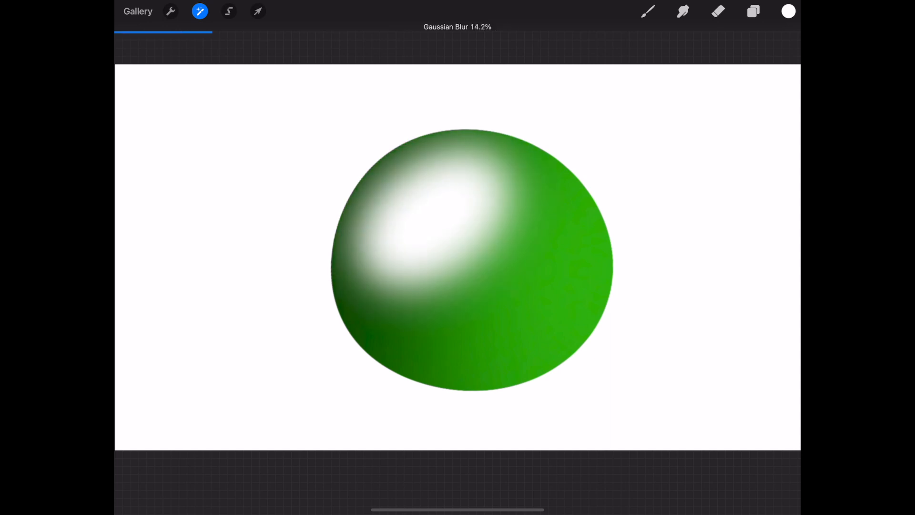
pyautogui.moveTo(164, 37); pyautogui.dragTo(242, 37)
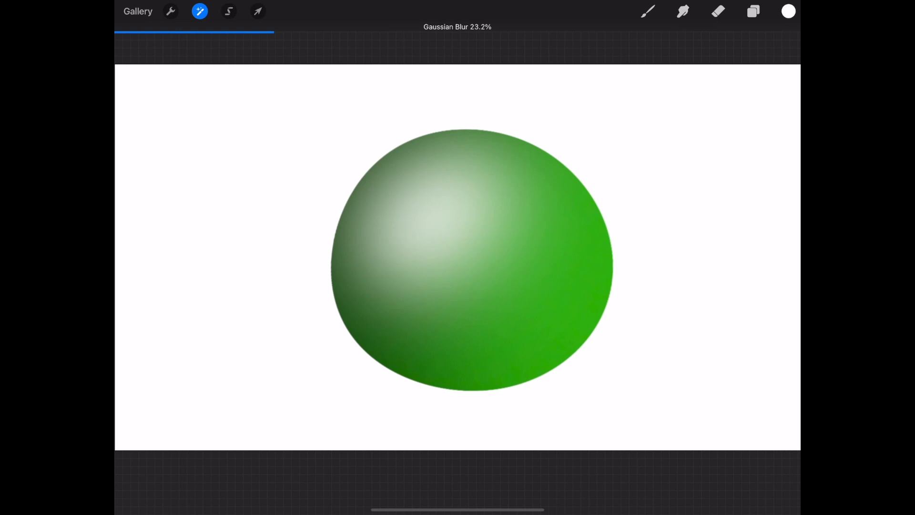
pyautogui.click(753, 11)
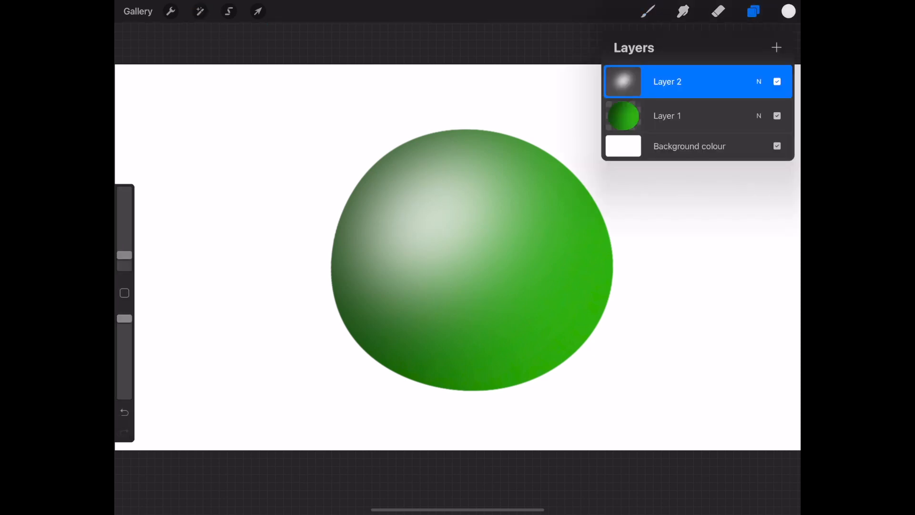
# Pick near-black and draw a closed curved shadow outline on the sphere's right side.
pyautogui.click(788, 11)
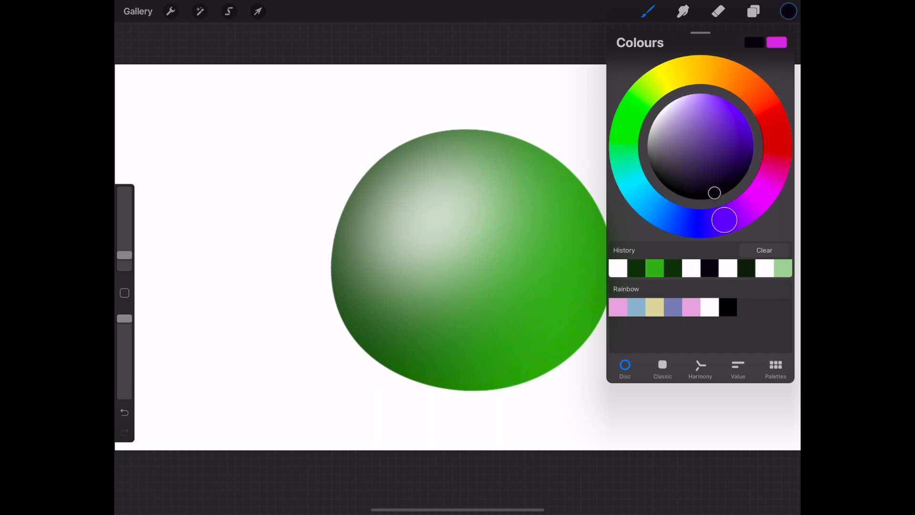
pyautogui.click(788, 10)
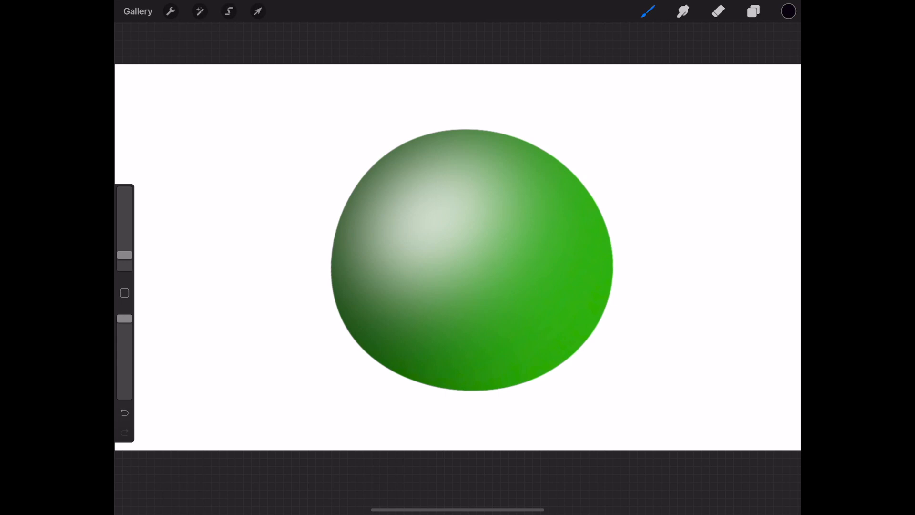
pyautogui.moveTo(523, 199); pyautogui.dragTo(461, 286)
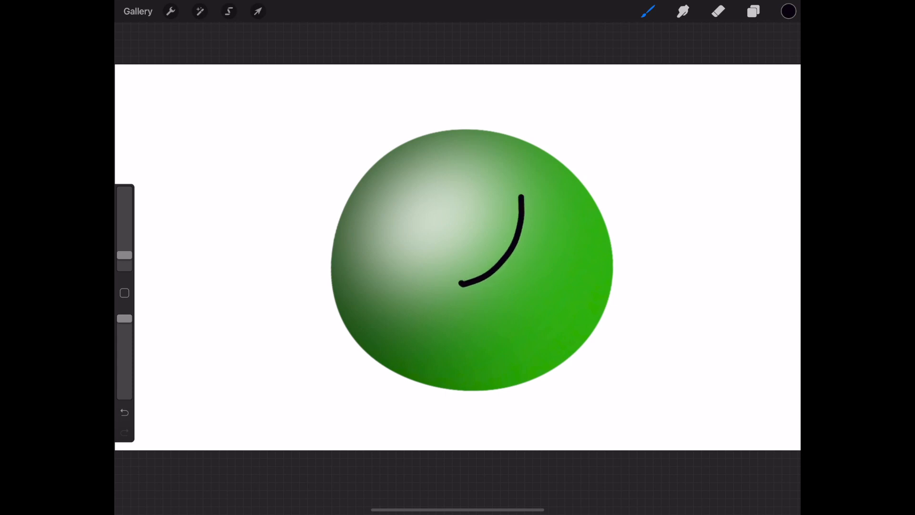
pyautogui.moveTo(461, 286); pyautogui.dragTo(496, 364)
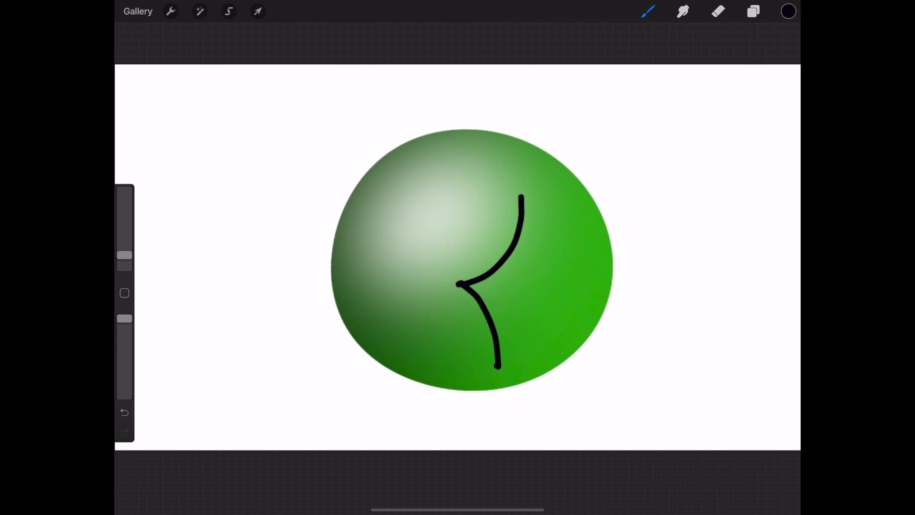
pyautogui.moveTo(496, 365); pyautogui.dragTo(590, 286)
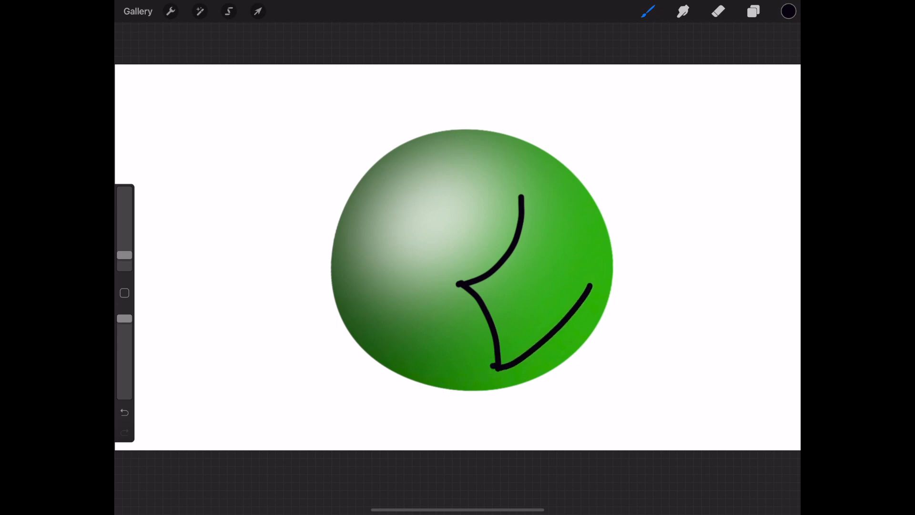
pyautogui.moveTo(496, 367); pyautogui.dragTo(595, 262)
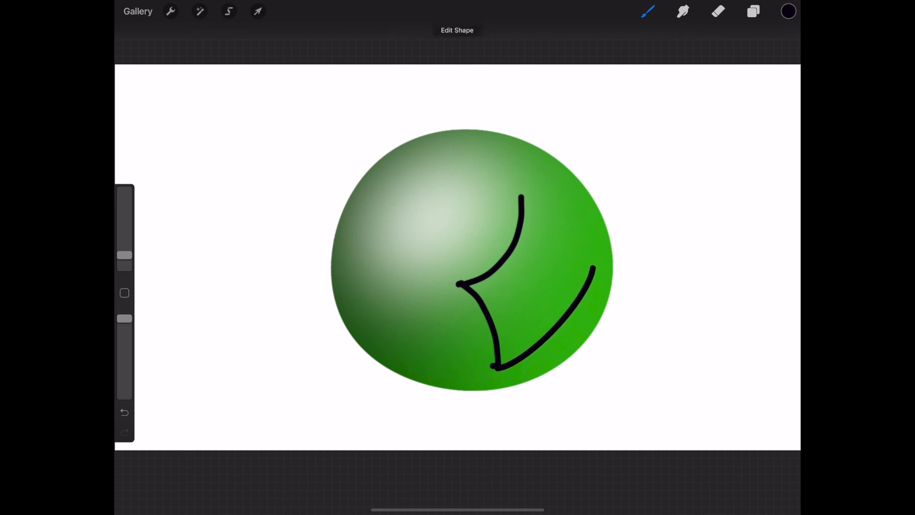
pyautogui.moveTo(523, 198); pyautogui.dragTo(592, 254)
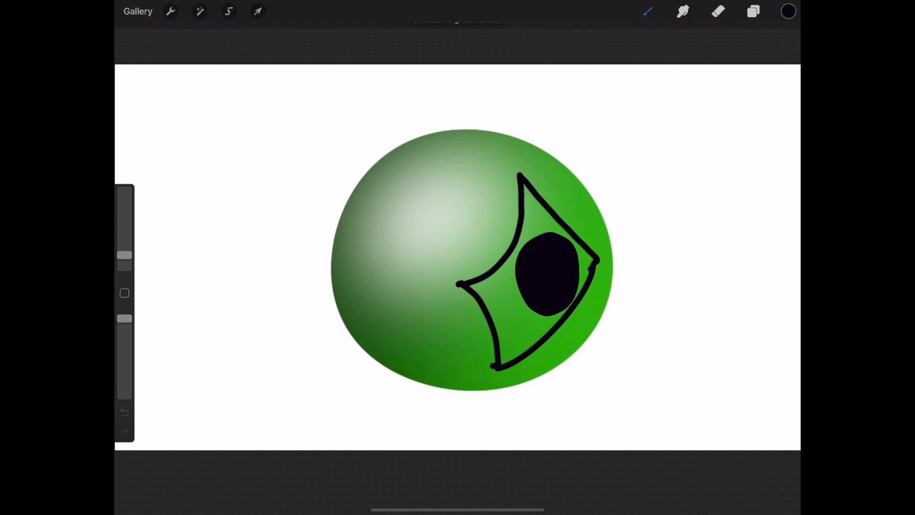
# Apply a layer Gaussian Blur of about 23% to the black shape, forming a soft right-side core shadow.
pyautogui.click(199, 11)
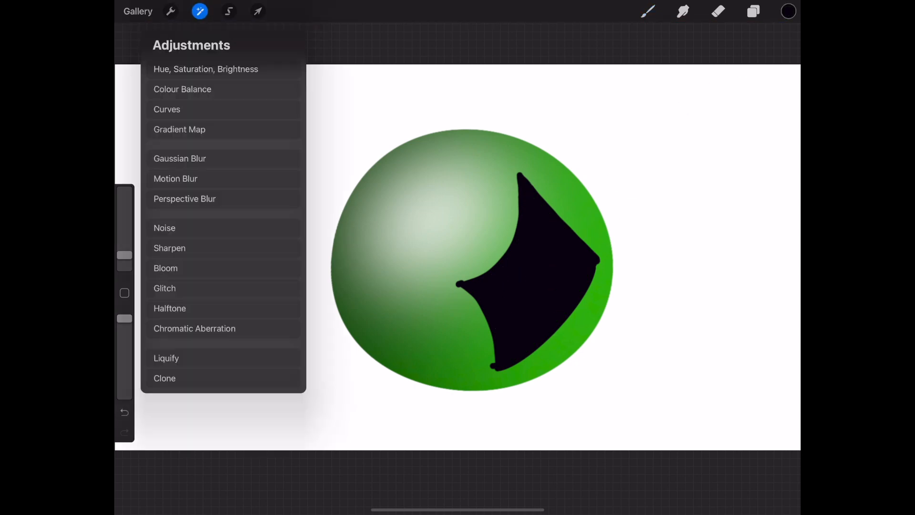
pyautogui.click(179, 159)
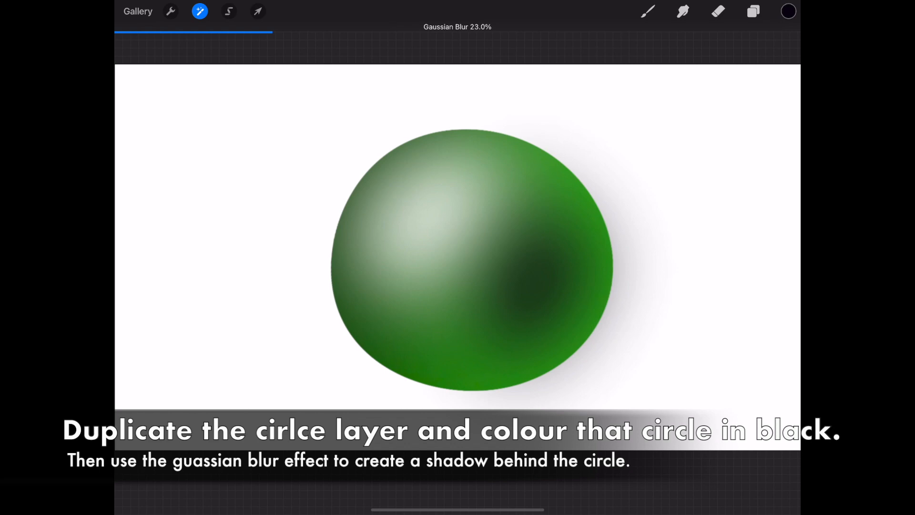
# Duplicate Layer 1, recolour the lower copy black and blur it, then add an empty layer below.
pyautogui.click(752, 11)
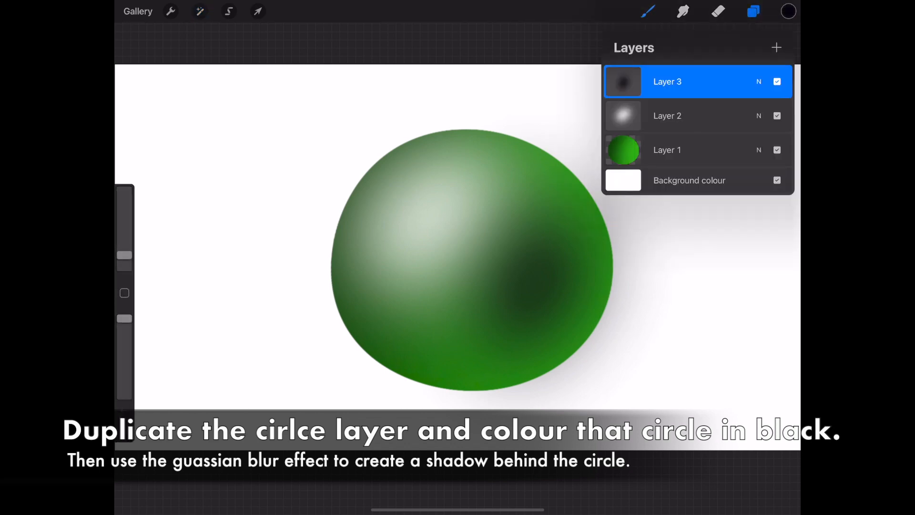
pyautogui.click(667, 149)
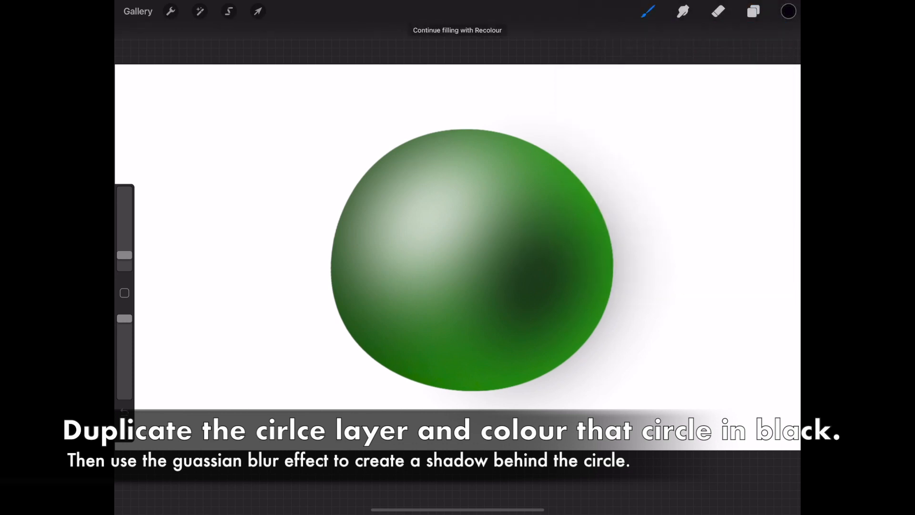
pyautogui.click(200, 11)
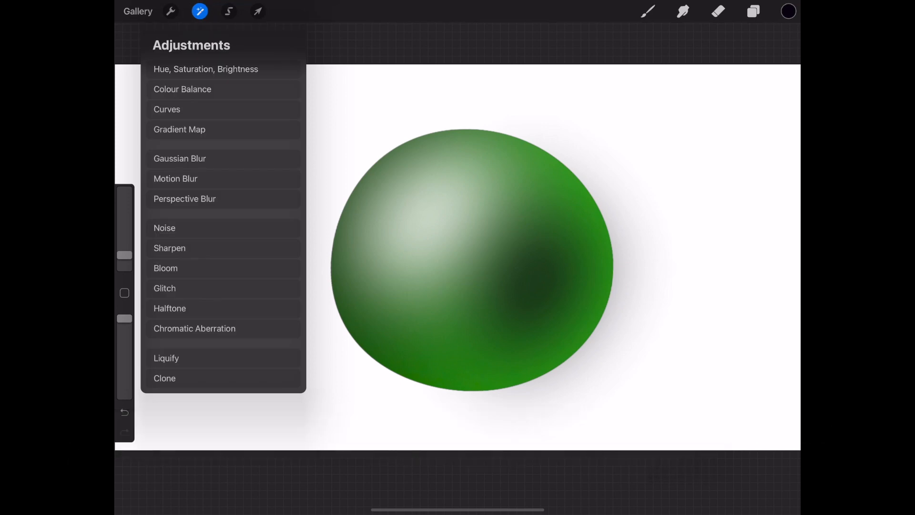
pyautogui.click(753, 11)
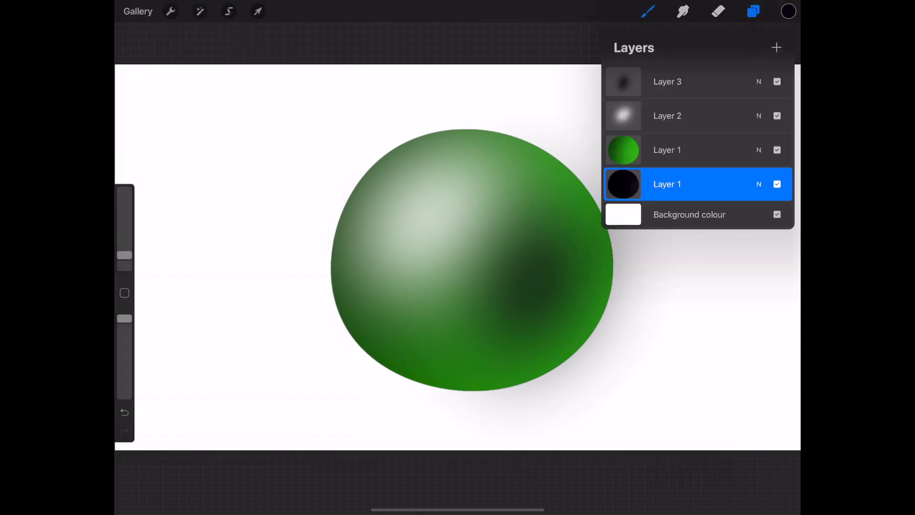
pyautogui.click(200, 11)
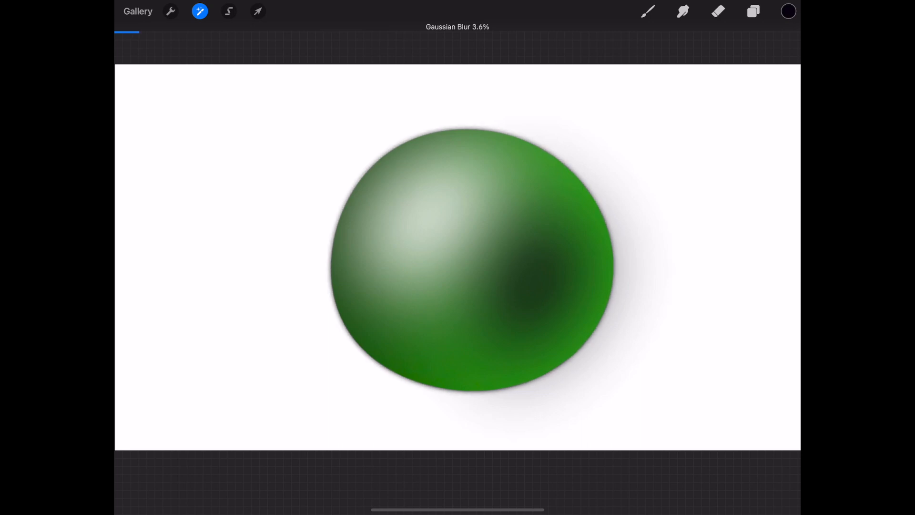
pyautogui.click(753, 11)
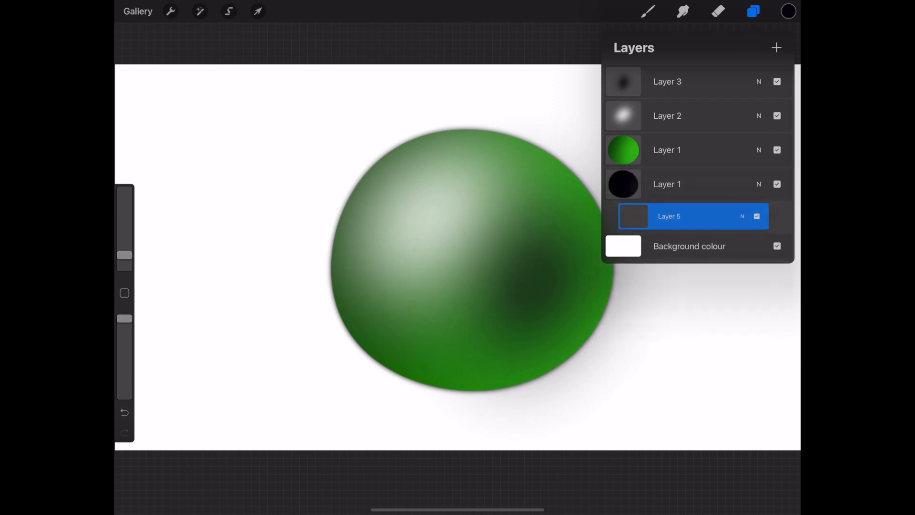
# Draw an ellipse beneath the sphere and fill it with solid black.
pyautogui.click(788, 10)
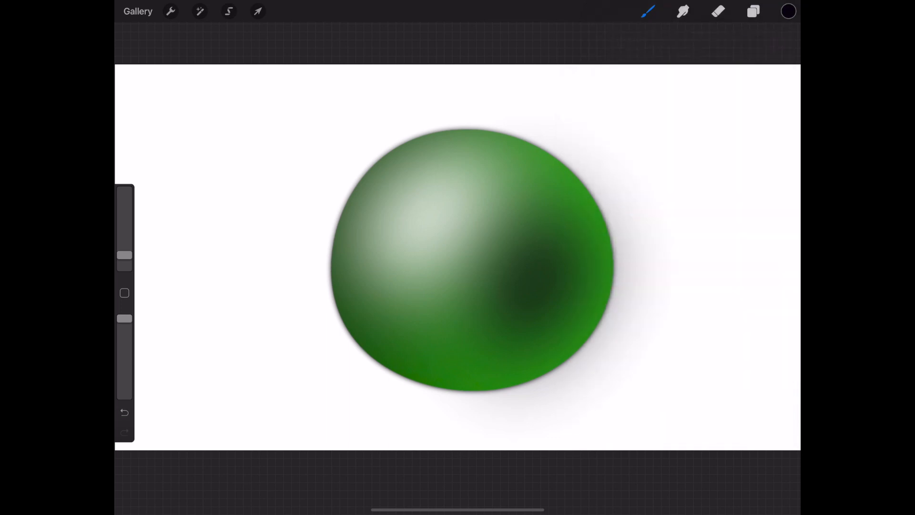
pyautogui.moveTo(541, 383); pyautogui.dragTo(585, 386)
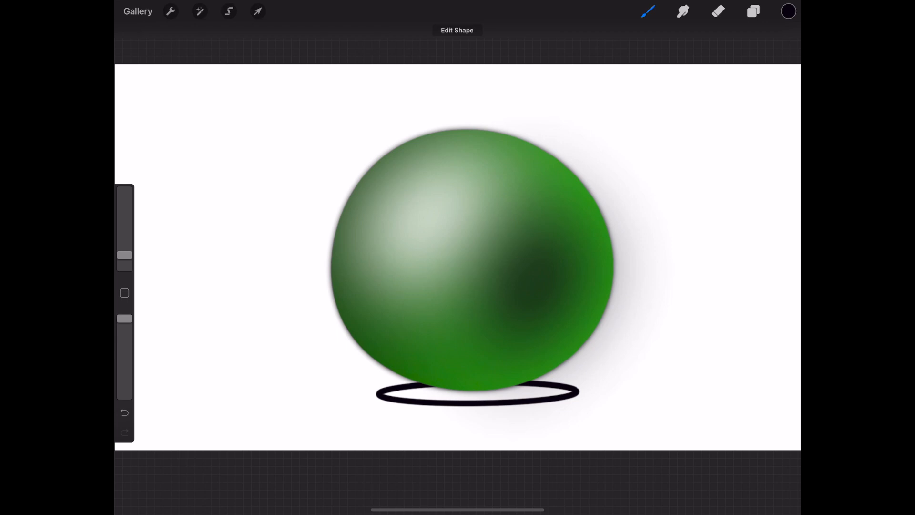
pyautogui.click(788, 11)
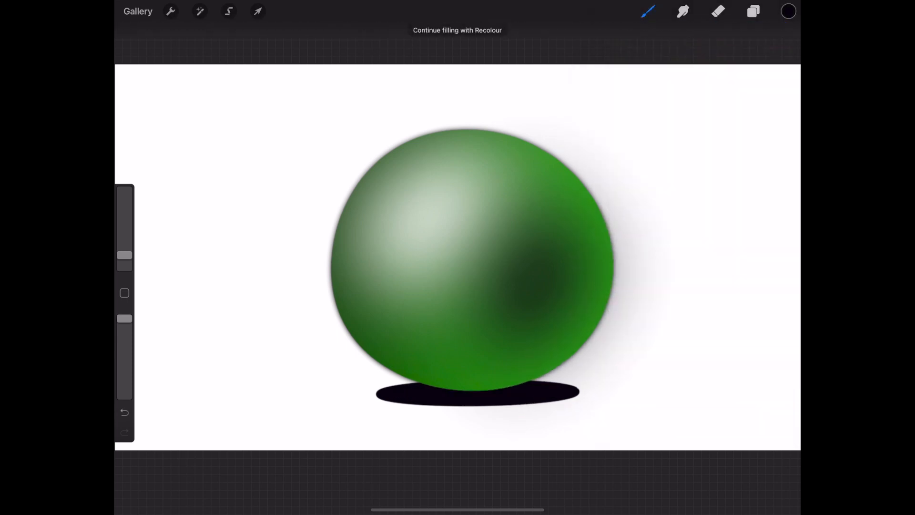
# Blur the ground shadow to about 11% and shift it slightly right with Freeform transform.
pyautogui.click(199, 11)
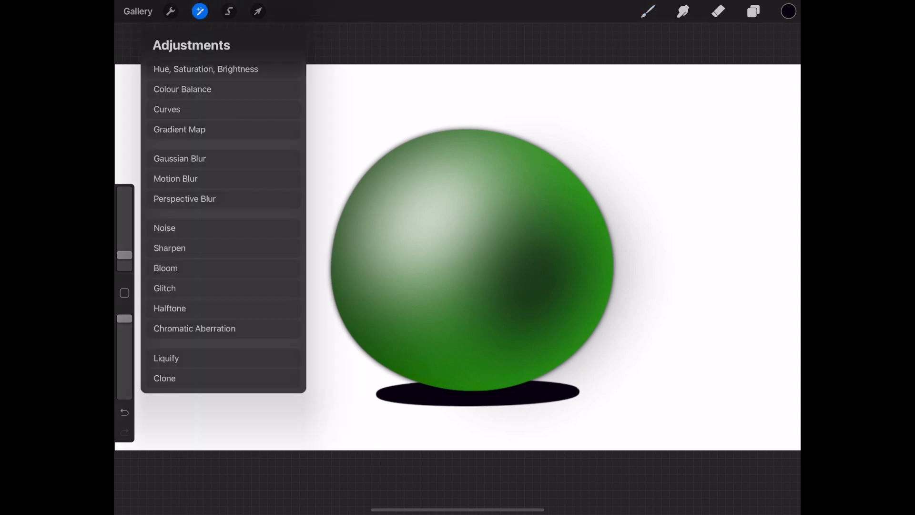
pyautogui.click(180, 159)
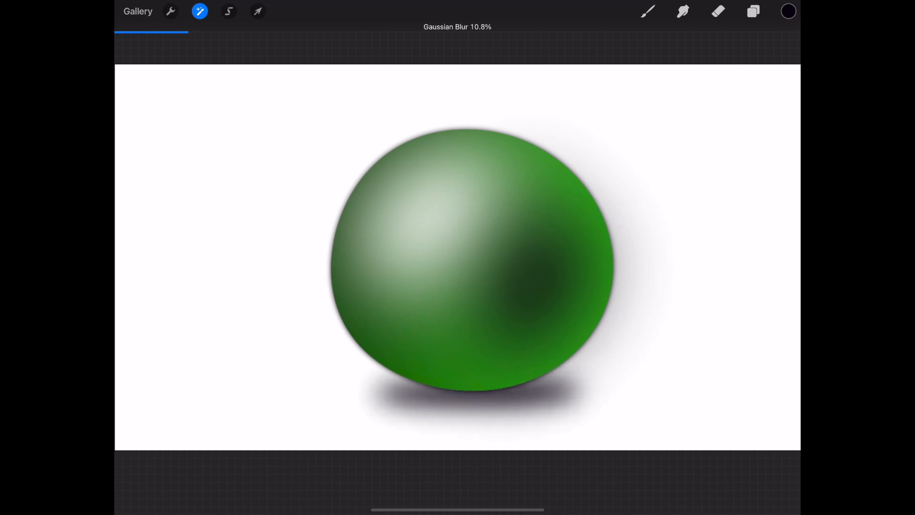
pyautogui.click(258, 11)
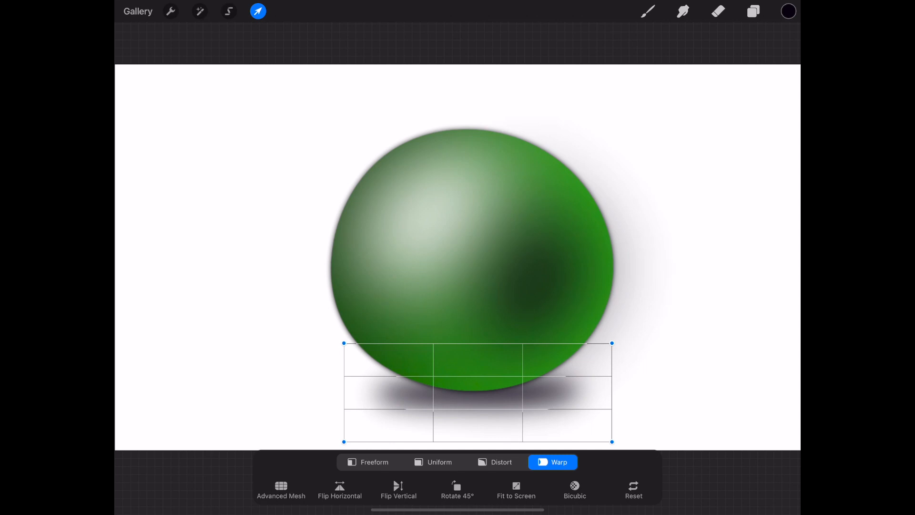
pyautogui.click(374, 462)
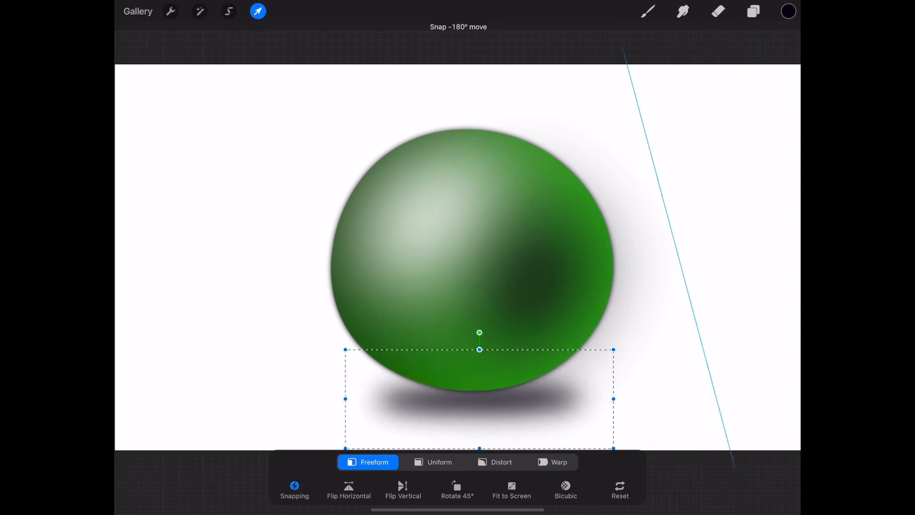
pyautogui.moveTo(479, 333); pyautogui.dragTo(504, 333)
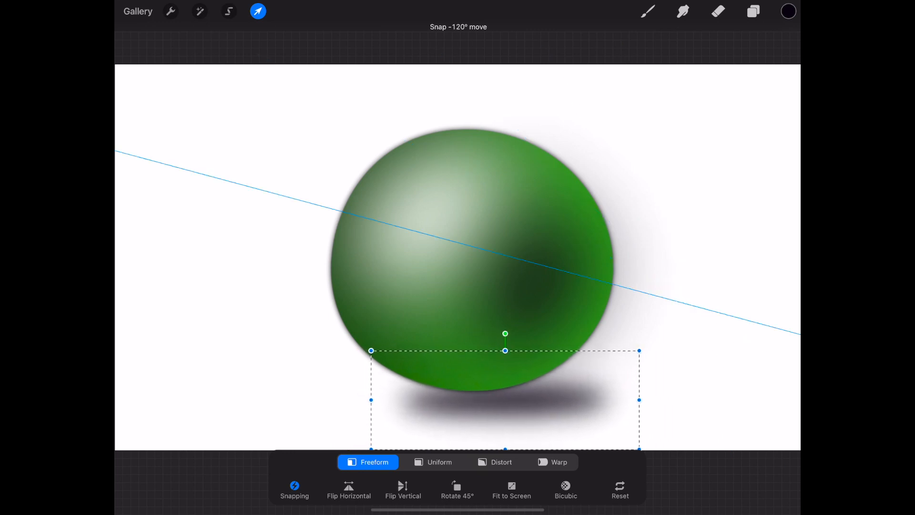